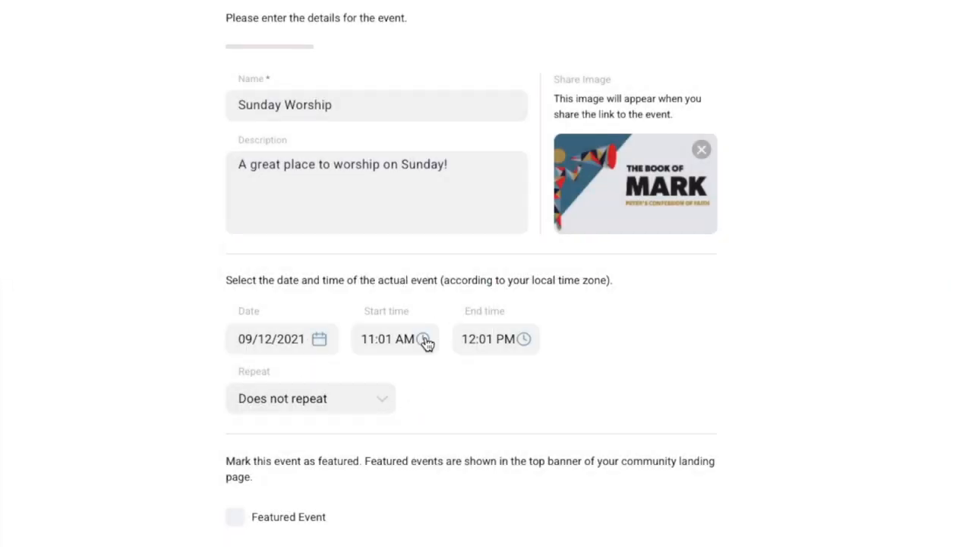
# - Adjust the draft event's start time and repeat options, then return to the dashboard events area
pyautogui.click(423, 339)
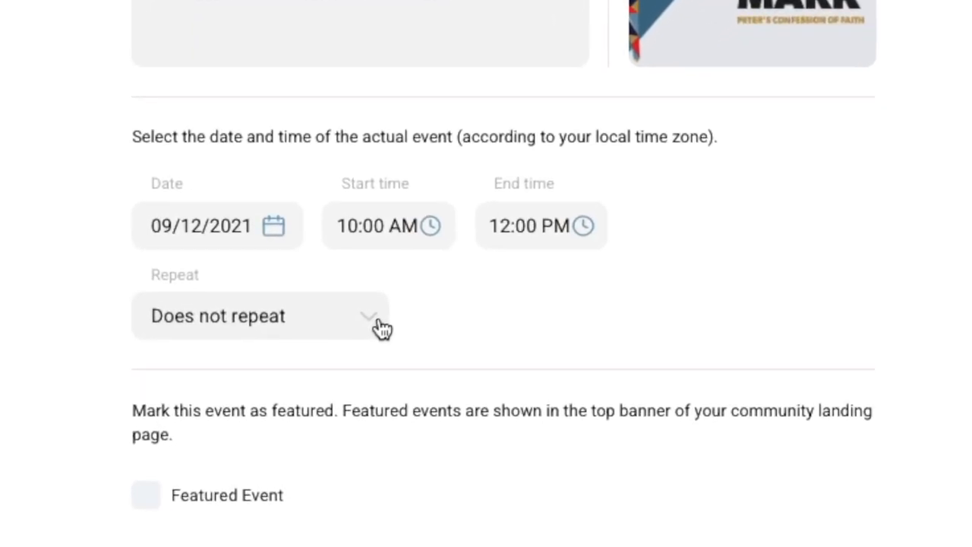
pyautogui.click(261, 315)
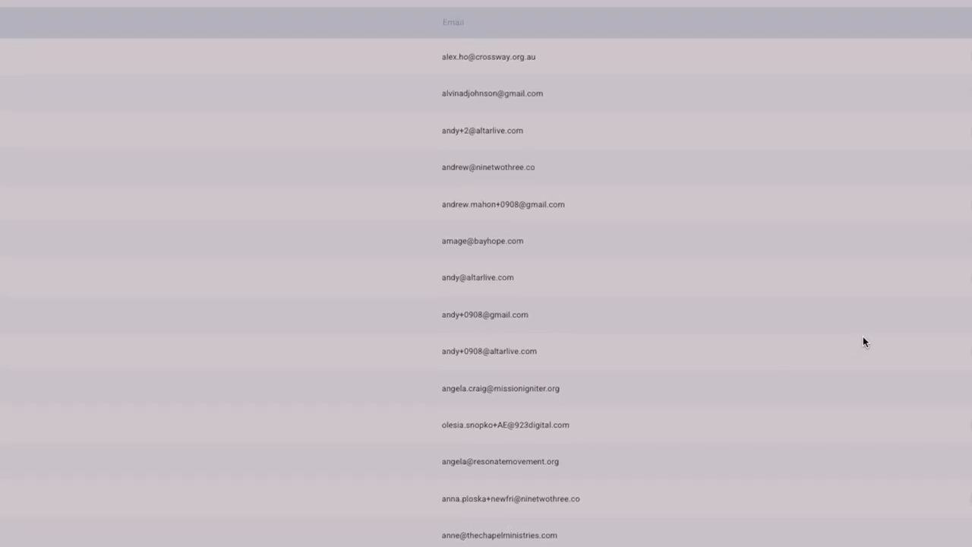
pyautogui.click(482, 240)
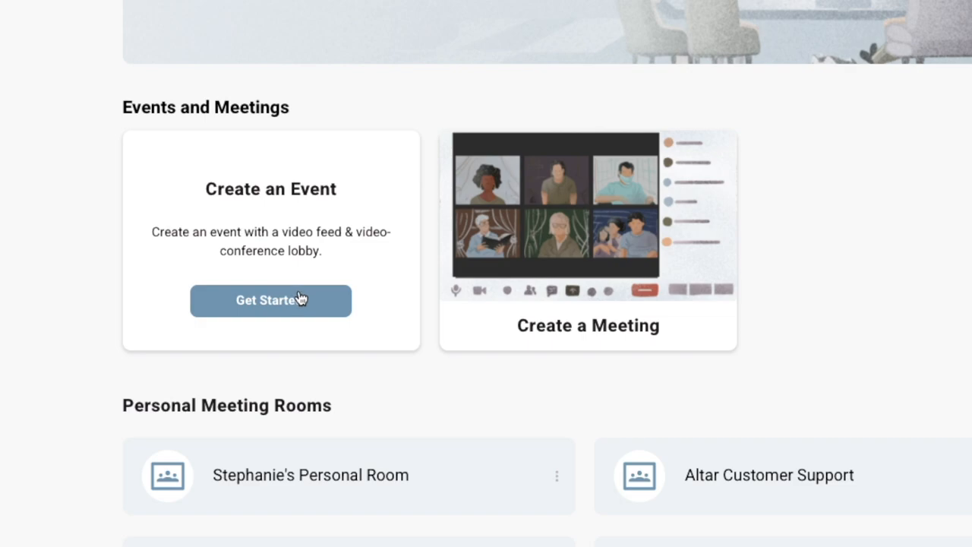
# - Create a new event named 'Sunday Worship' and begin its description with 'A'
pyautogui.click(270, 300)
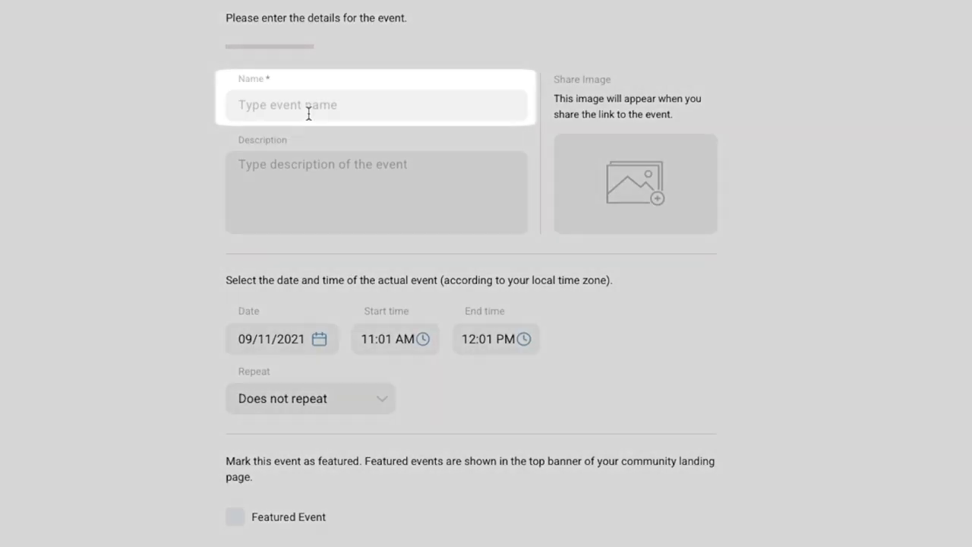
pyautogui.write('Sunday Wo')
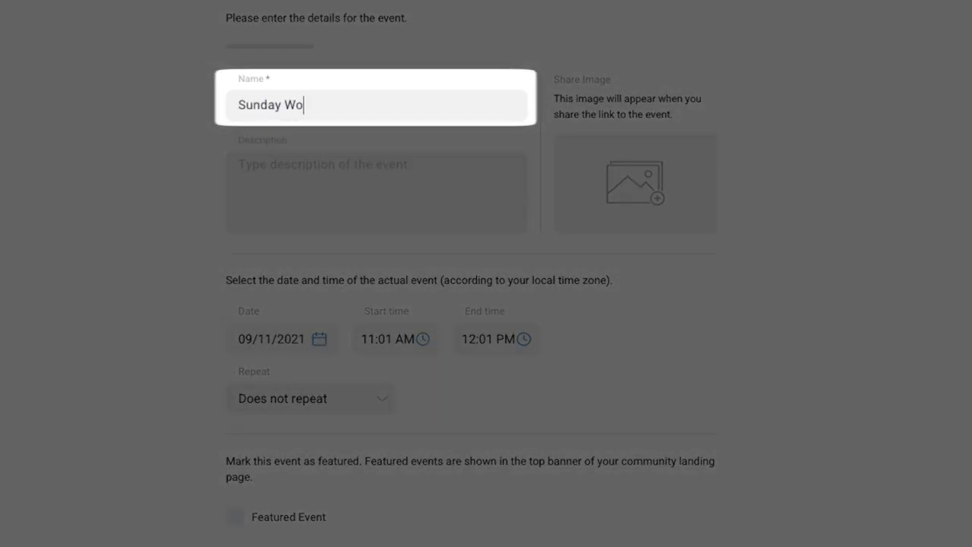
pyautogui.write('rship')
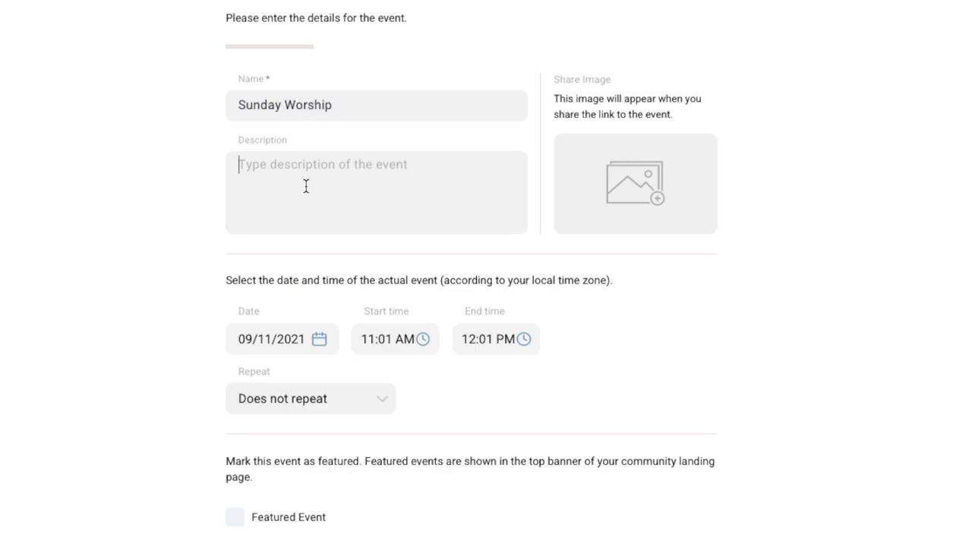
pyautogui.click(376, 192)
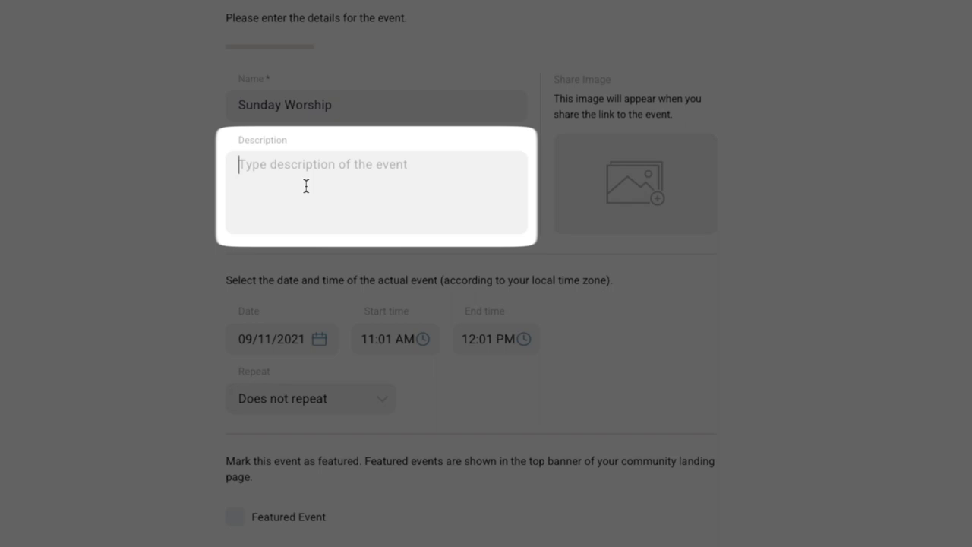
pyautogui.write('A')
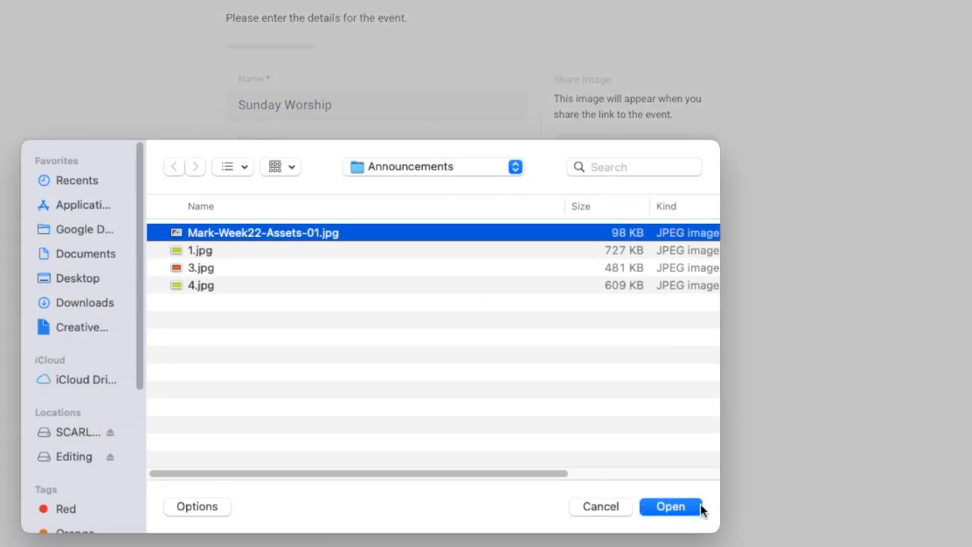
# - Attach the Book of Mark share image and confirm the 12:00 PM end time
pyautogui.click(670, 506)
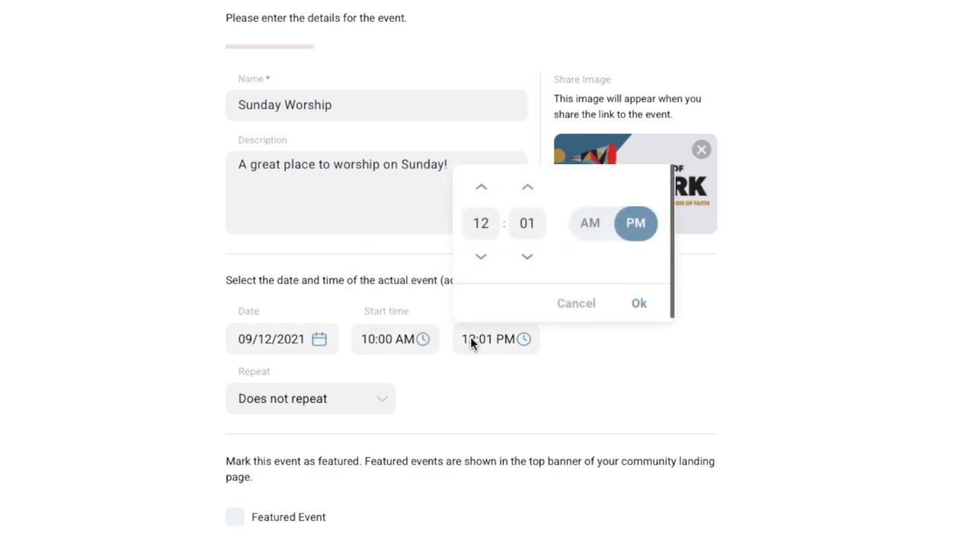
pyautogui.click(638, 302)
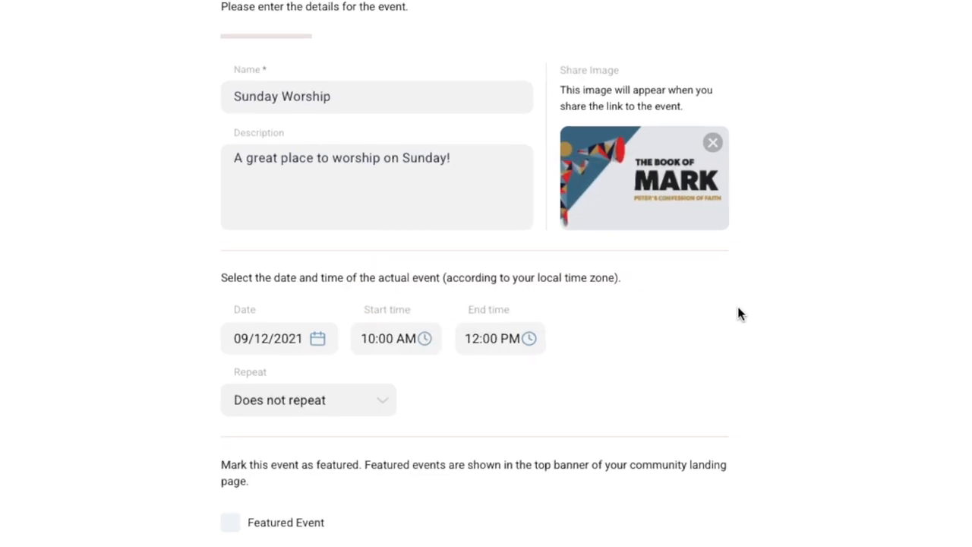
pyautogui.click(396, 337)
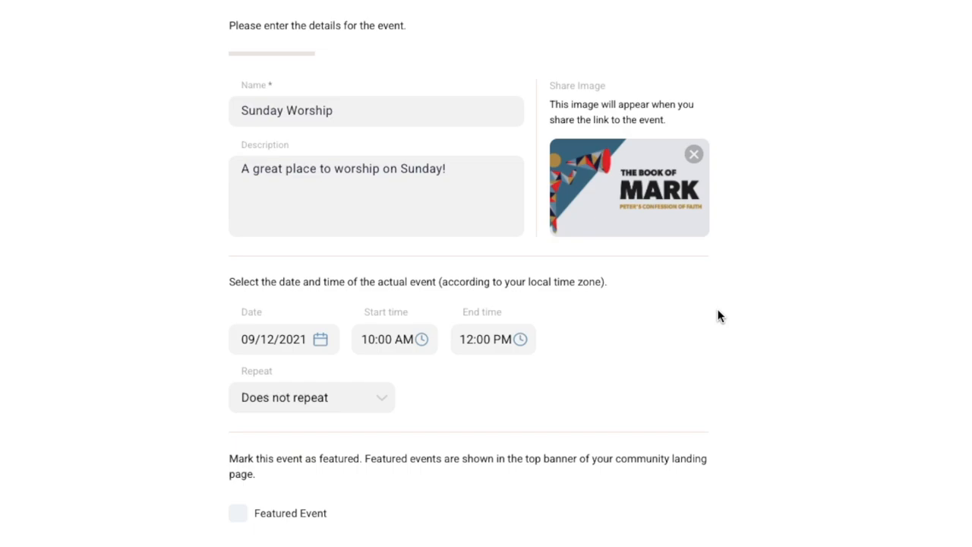
# - Keep the event set to not repeat, mark it as a featured event, and continue
pyautogui.scroll(-3)
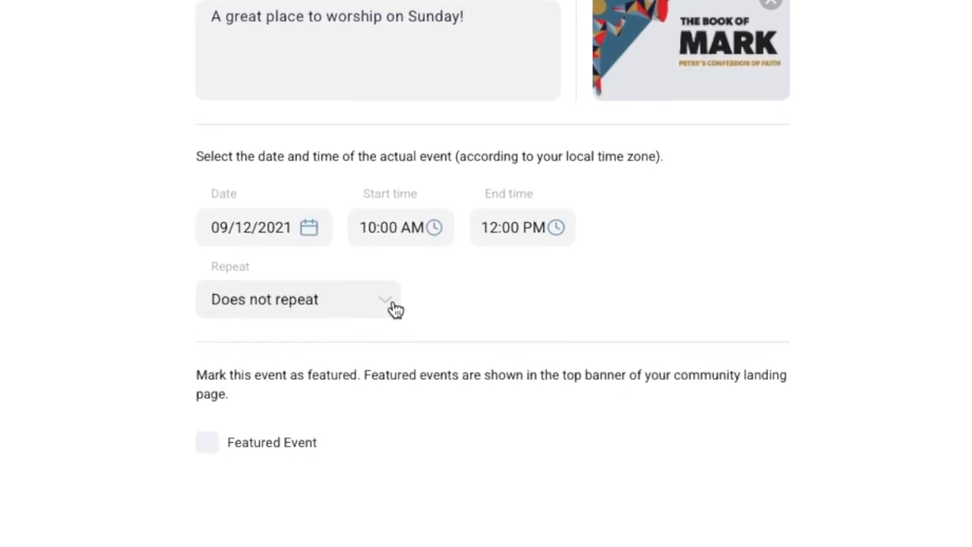
pyautogui.scroll(-3)
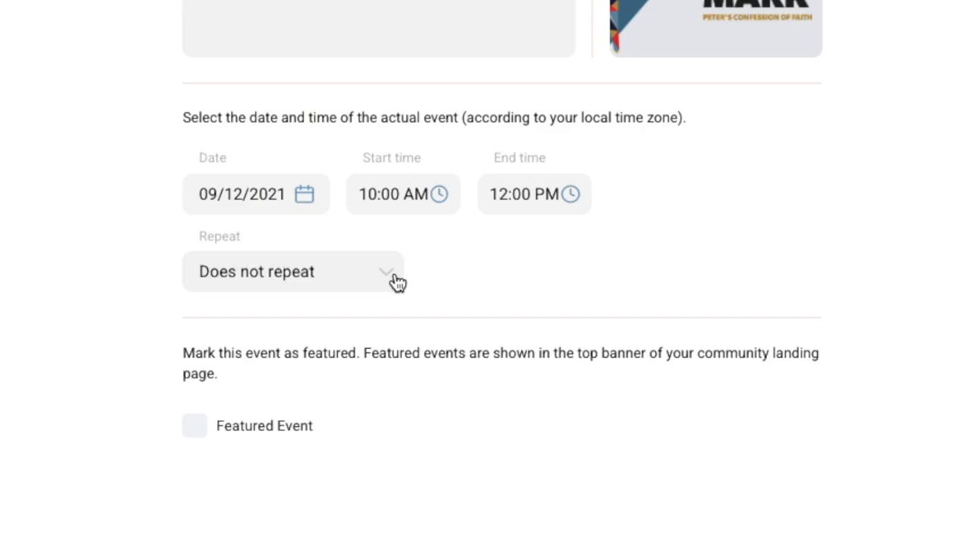
pyautogui.click(292, 271)
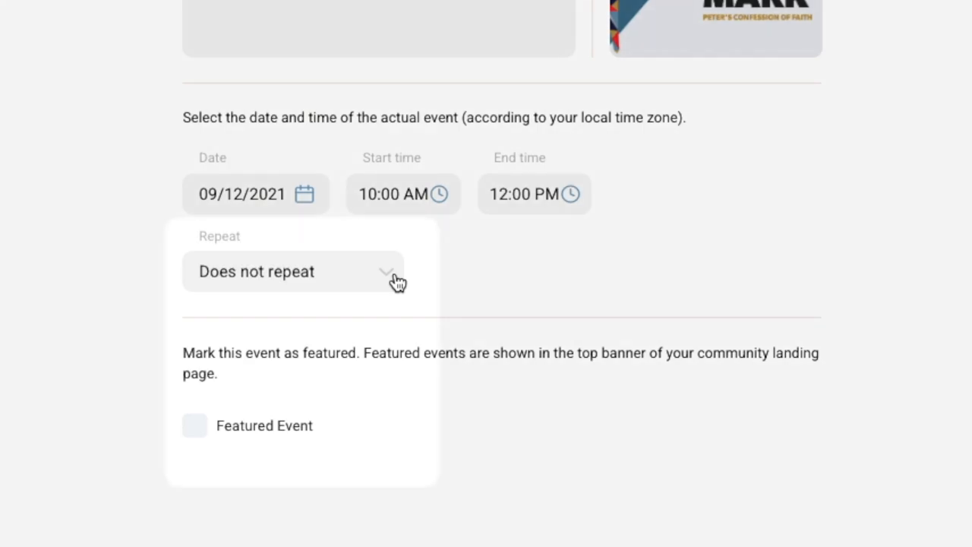
pyautogui.click(293, 271)
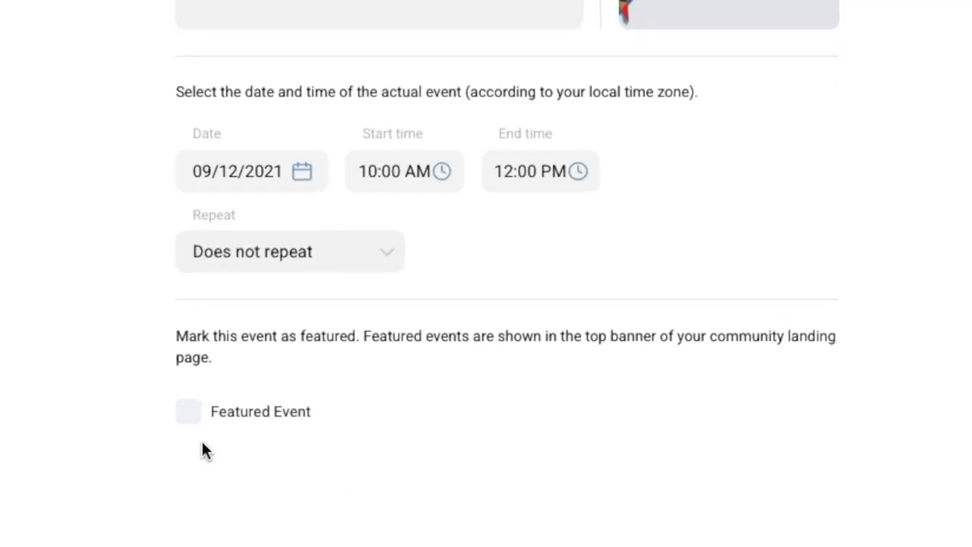
pyautogui.click(187, 410)
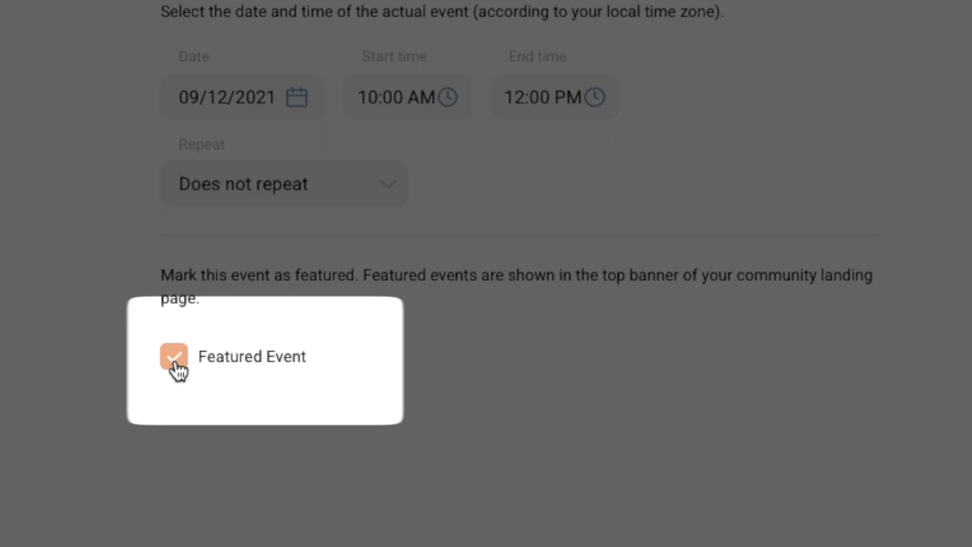
pyautogui.click(174, 356)
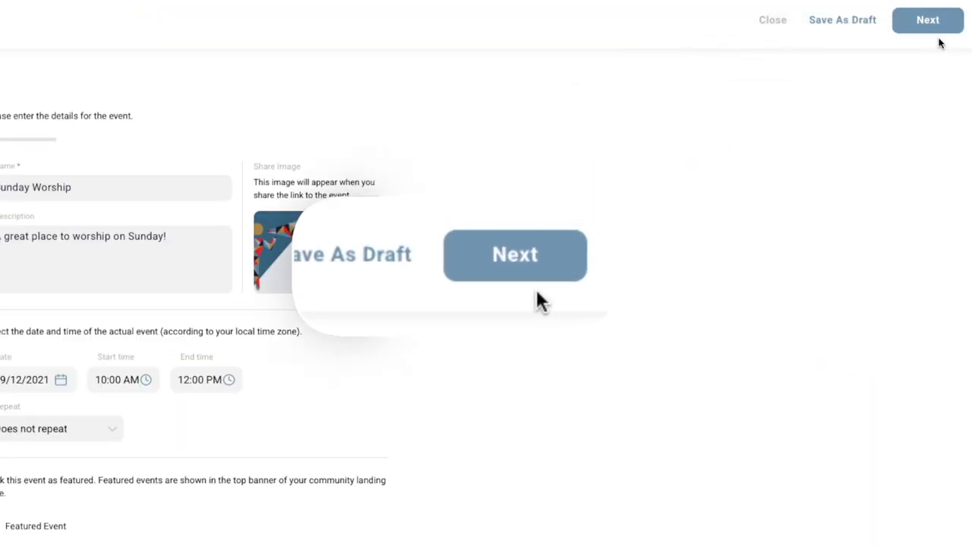
pyautogui.click(927, 19)
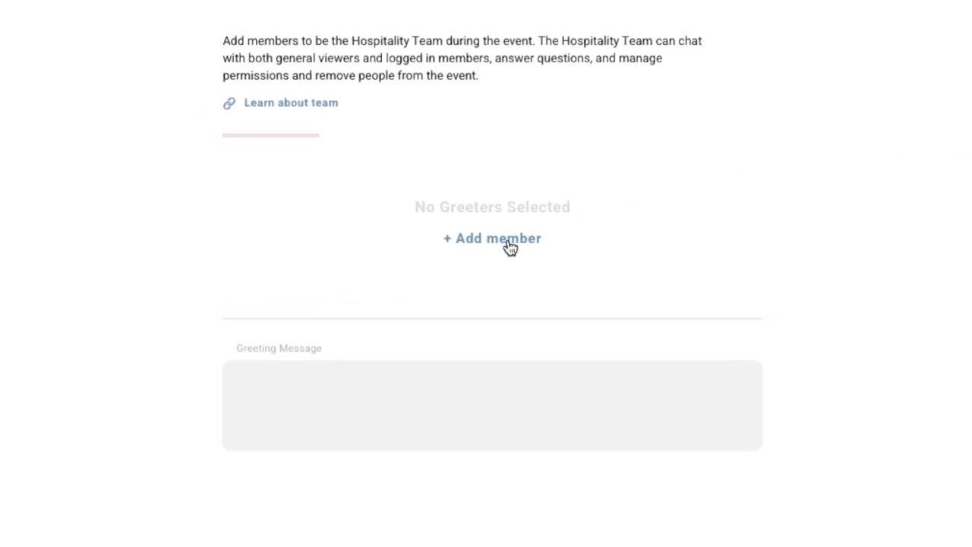
pyautogui.click(491, 238)
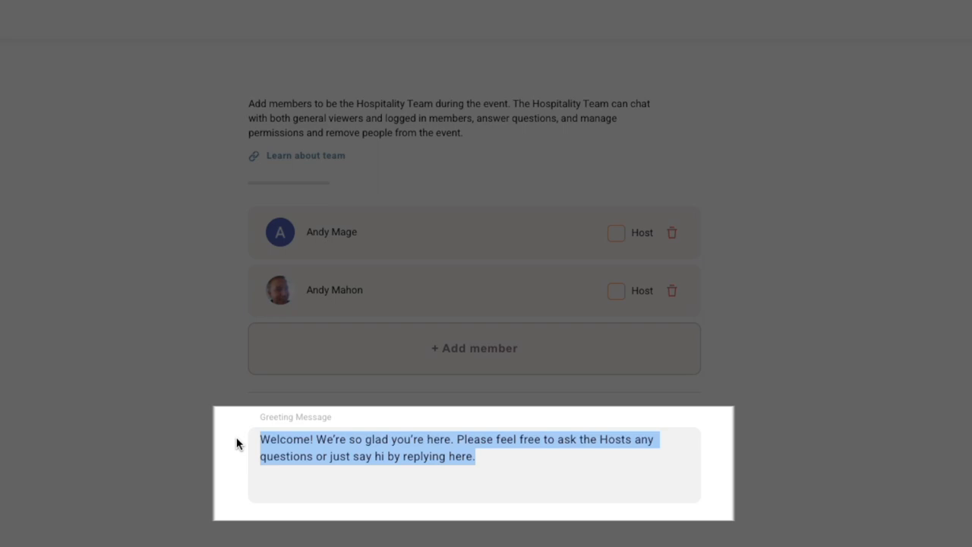
pyautogui.moveTo(102, 434)
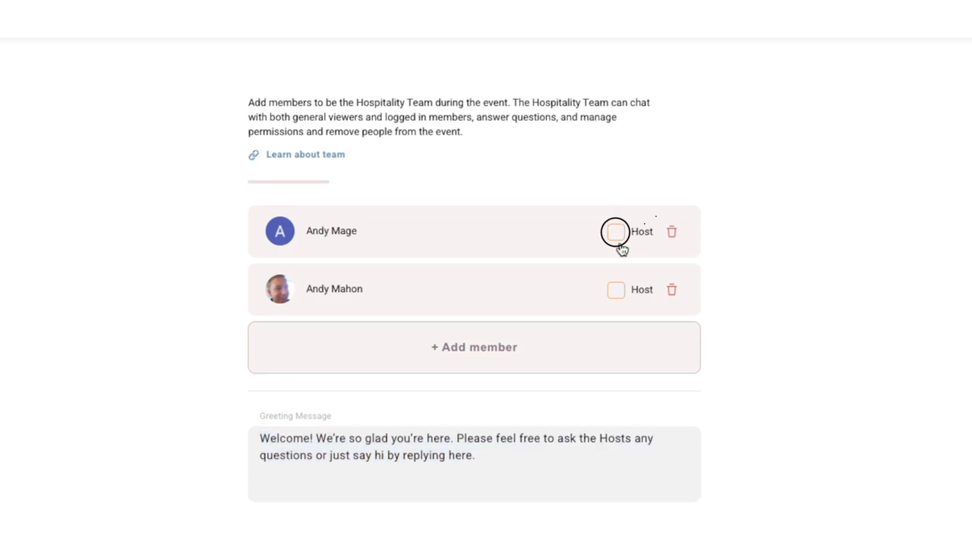
pyautogui.moveTo(615, 232)
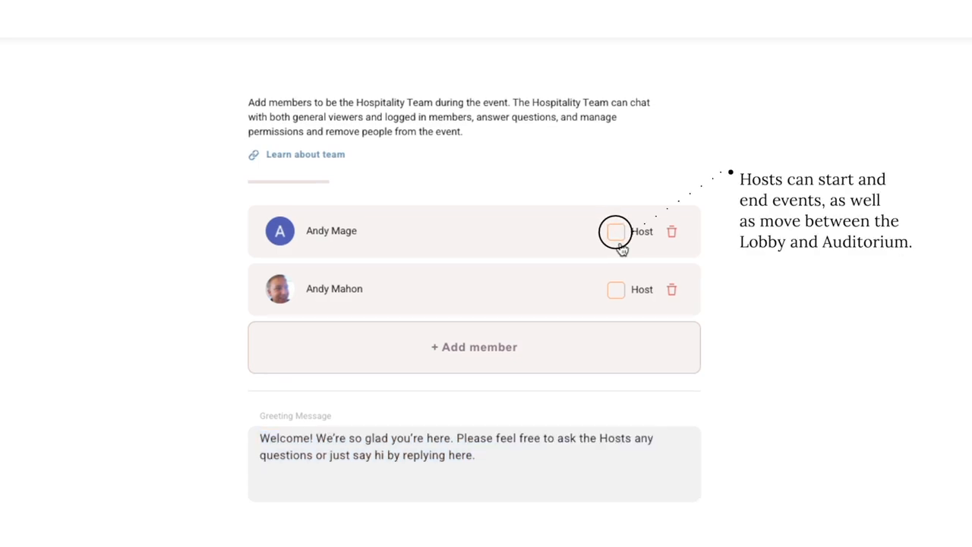
pyautogui.click(615, 232)
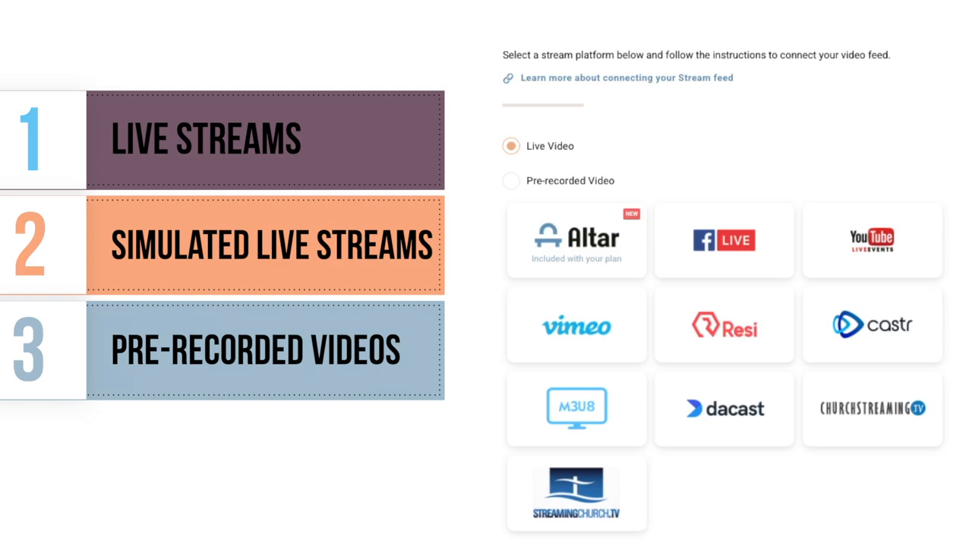
pyautogui.click(871, 240)
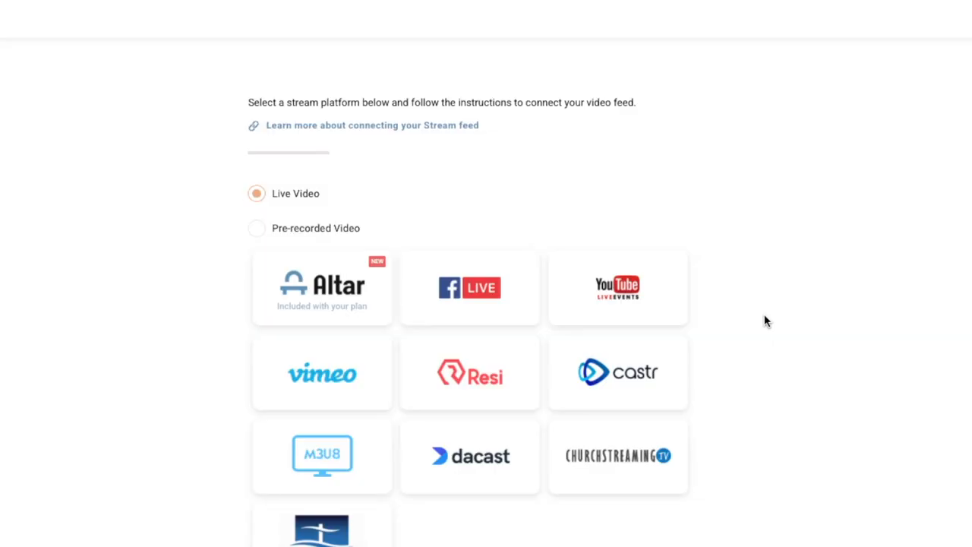
pyautogui.scroll(-3)
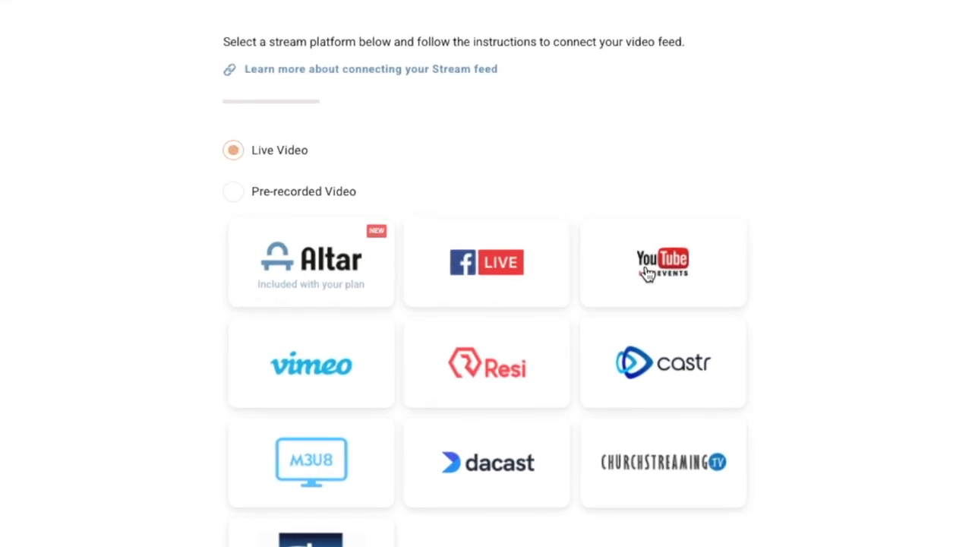
pyautogui.click(662, 262)
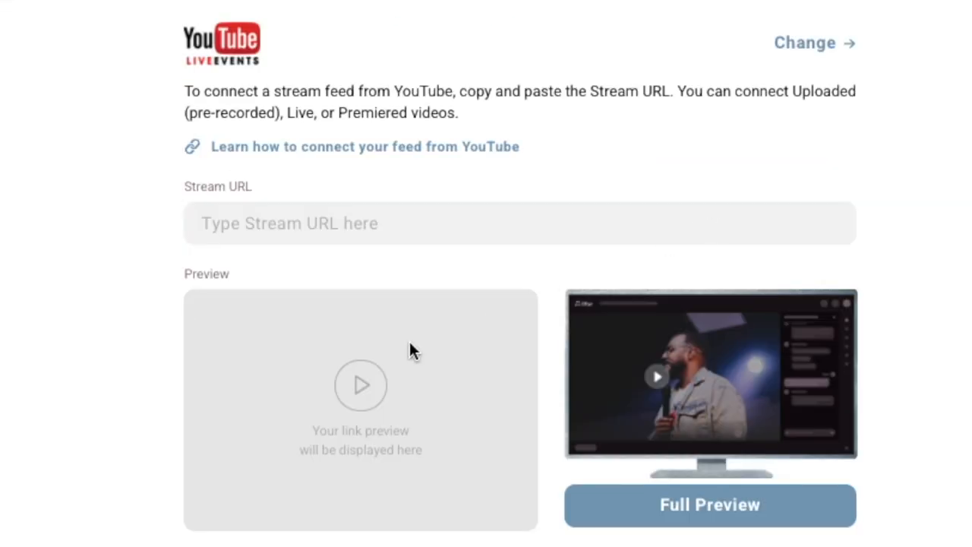
pyautogui.click(403, 223)
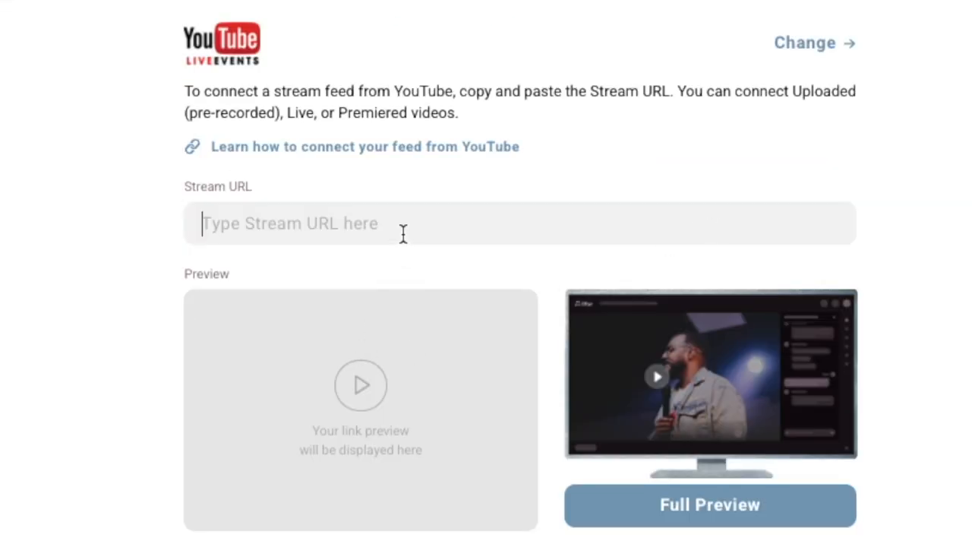
pyautogui.write('https://www.youtube.com/watch?v=9DsOsaS_iEo')
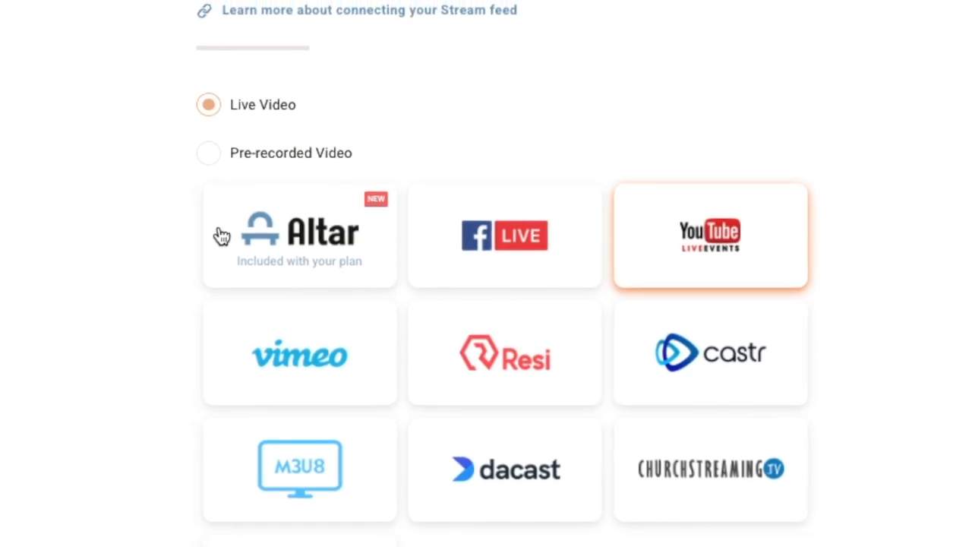
# - Switch the stream source to Altar's own RTMP streaming instead
pyautogui.scroll(-3)
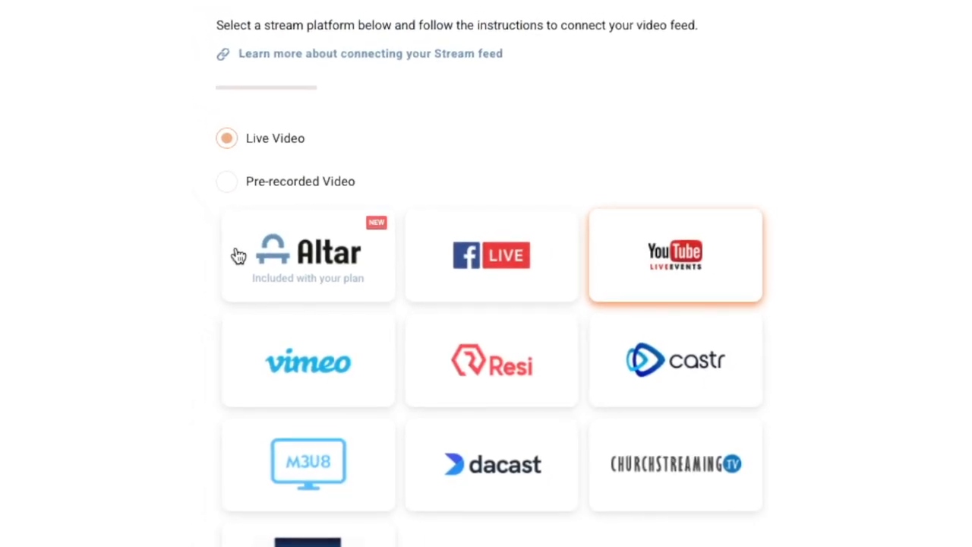
pyautogui.click(307, 254)
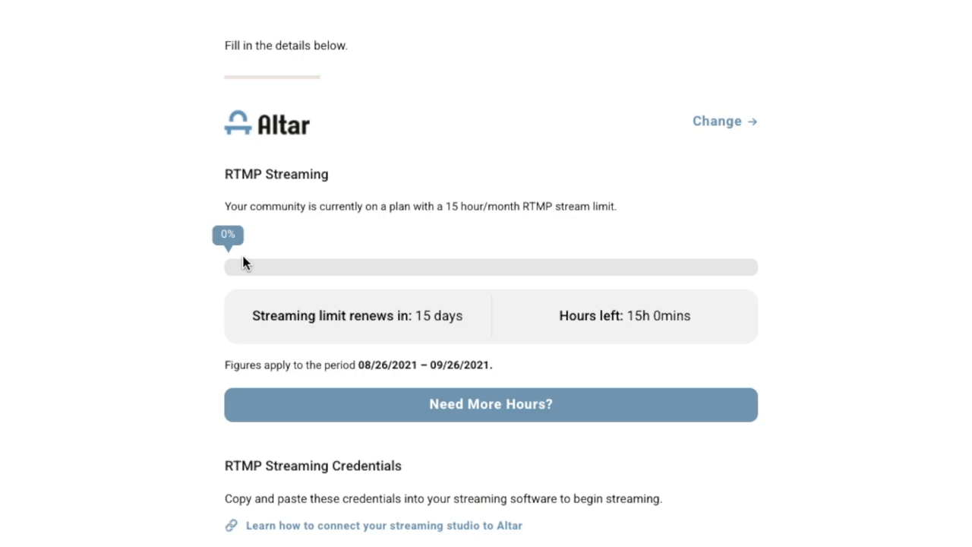
pyautogui.click(716, 121)
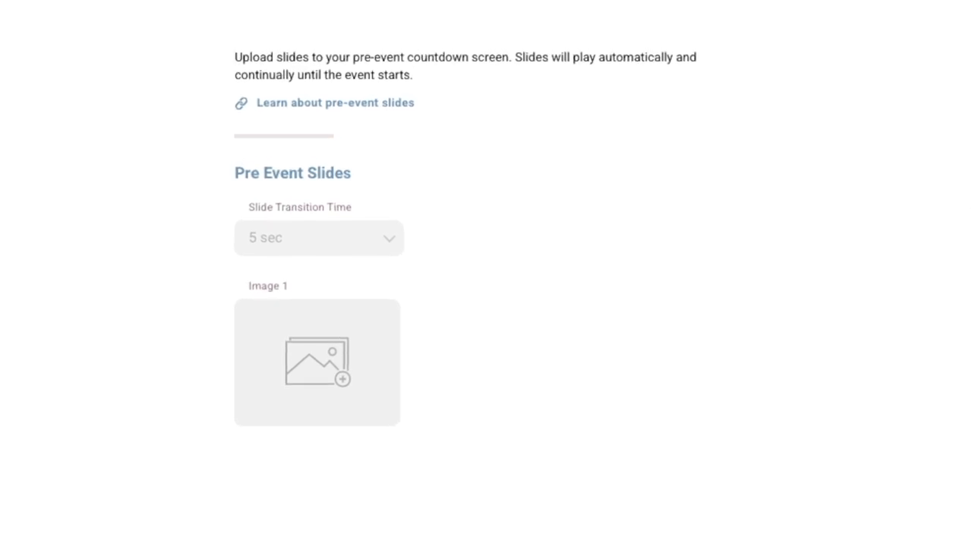
# - Upload the three announcement JPGs as pre-event slides and review the slide transition time options
pyautogui.scroll(-3)
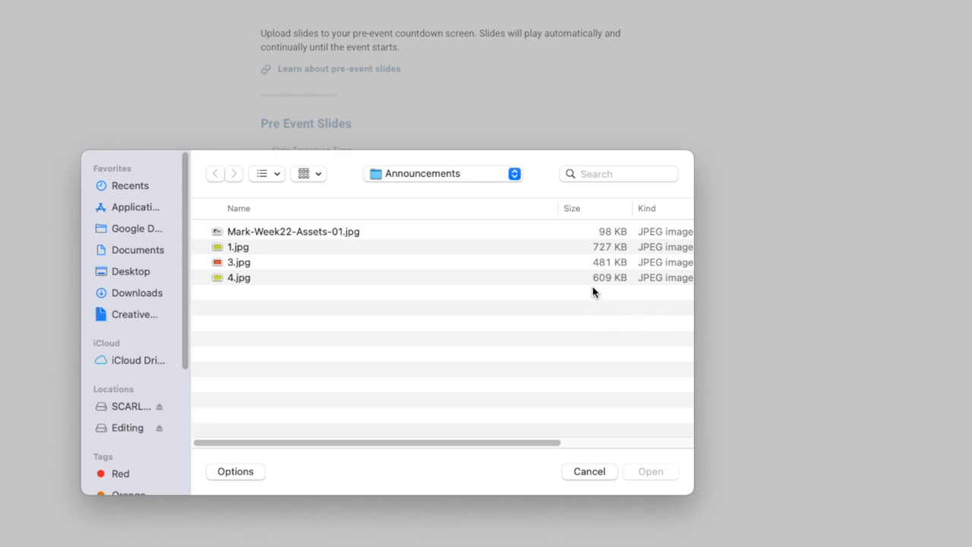
pyautogui.click(239, 277)
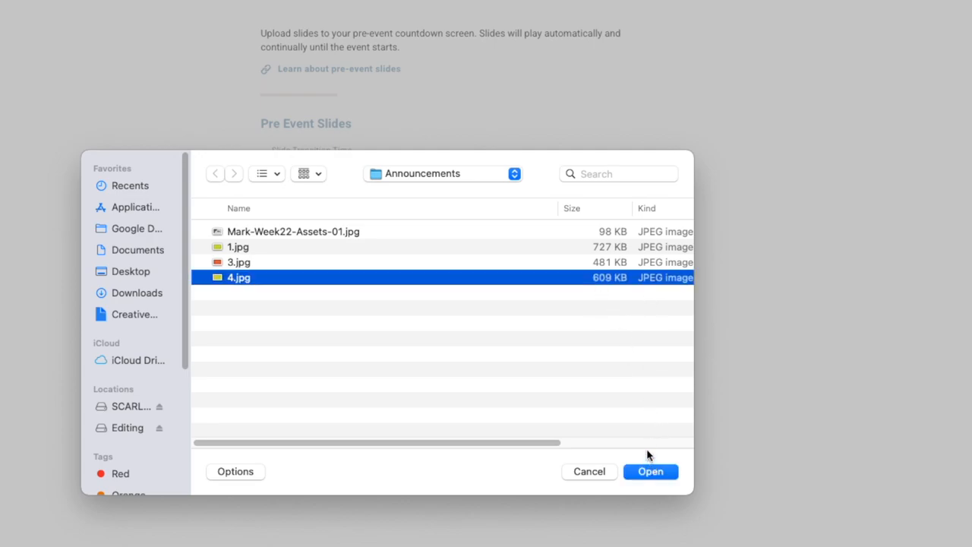
pyautogui.click(650, 470)
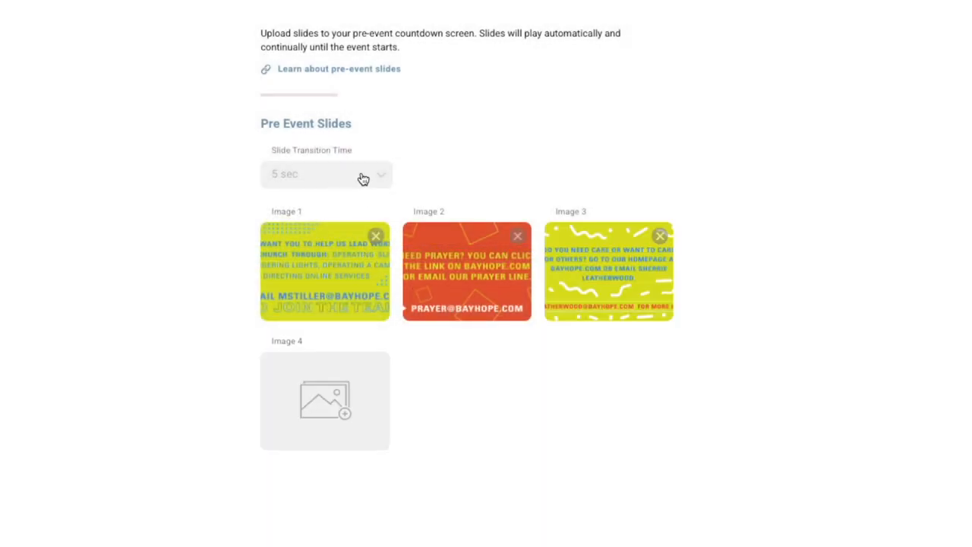
pyautogui.click(326, 174)
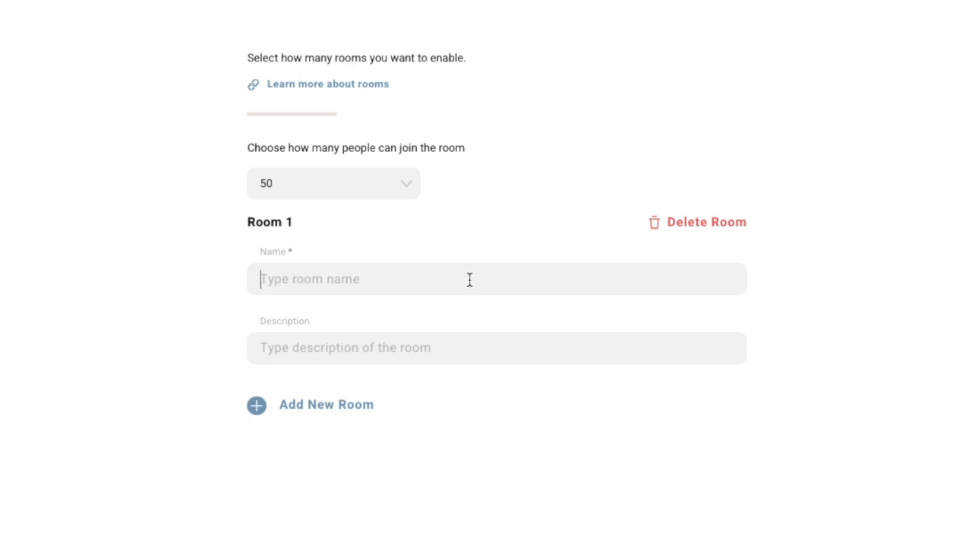
# - Name the room 'Prayer Room', describe it 'A great place to pray!', keep capacity 50, and publish
pyautogui.write('Prayer Room')
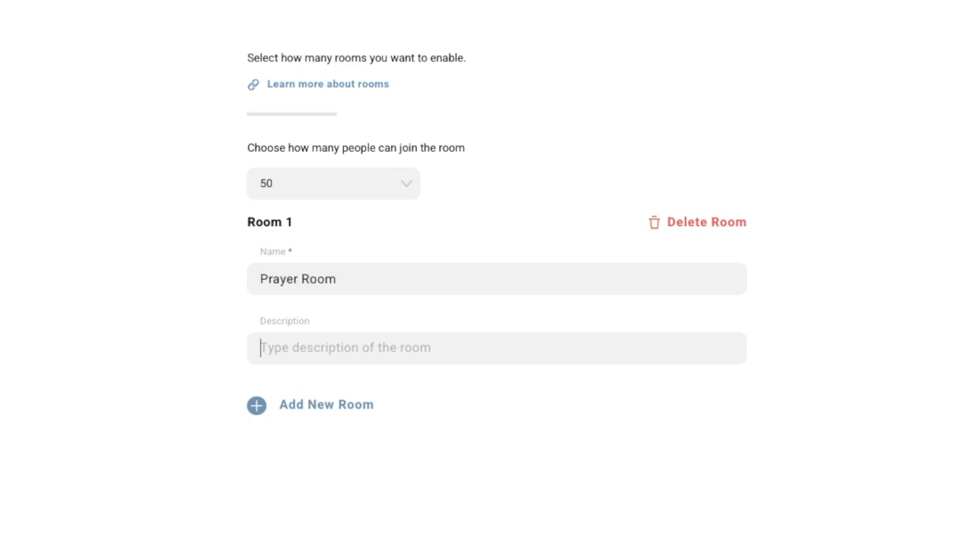
pyautogui.write('A great place to pray!')
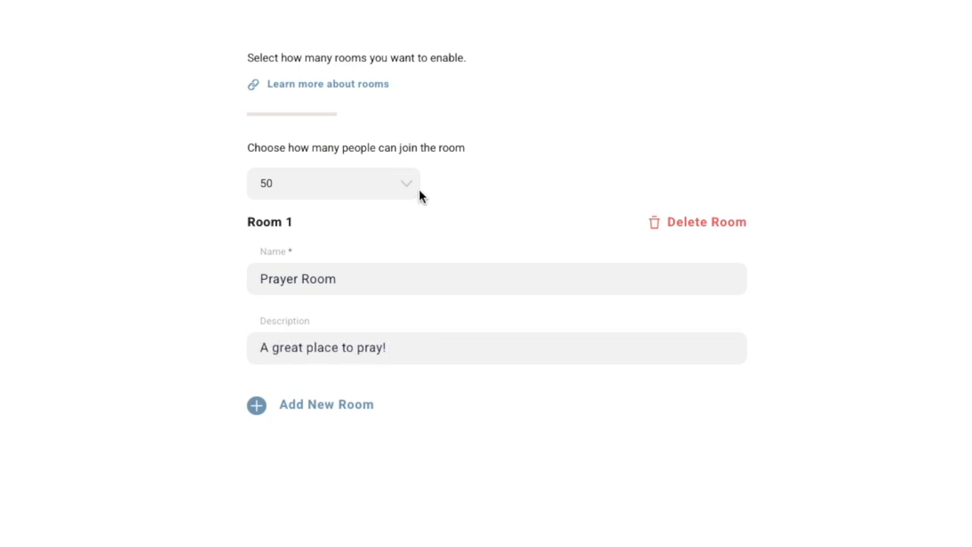
pyautogui.click(333, 183)
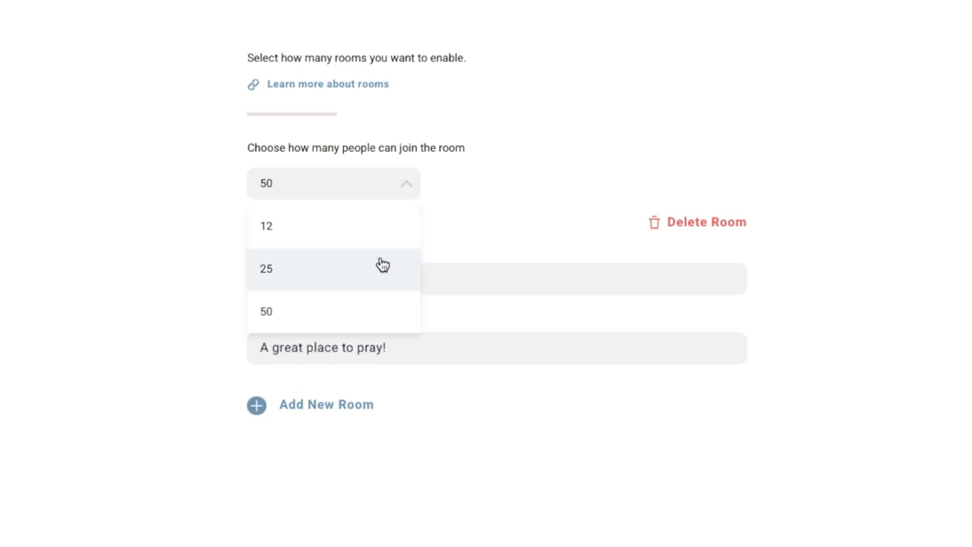
pyautogui.moveTo(388, 303)
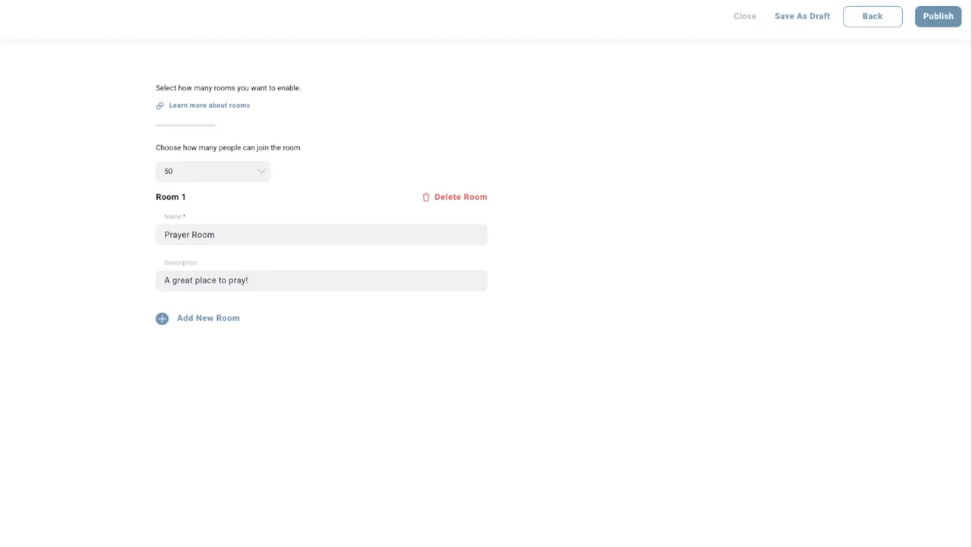
pyautogui.click(937, 16)
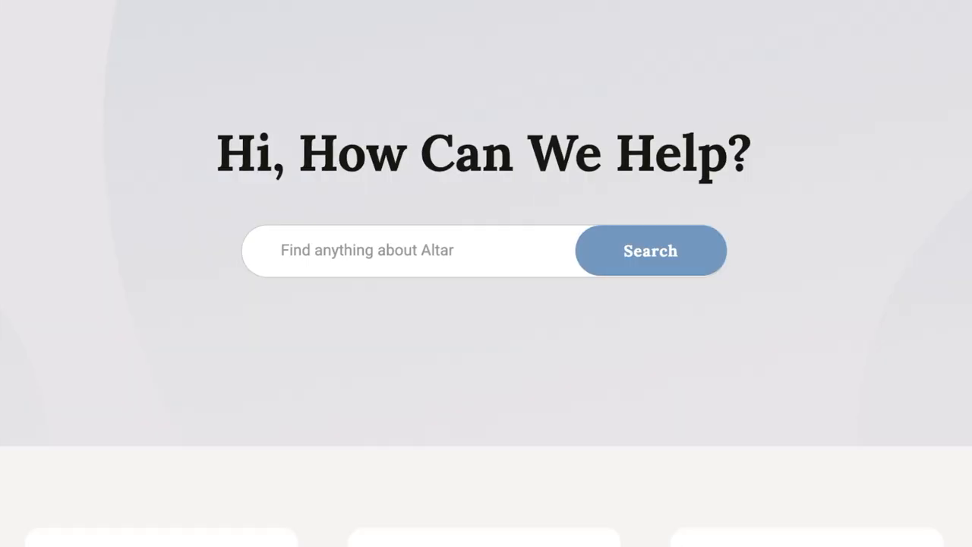
# - Scroll the help page down to the Getting Started, FAQs and Troubleshooting sections
pyautogui.scroll(-3)
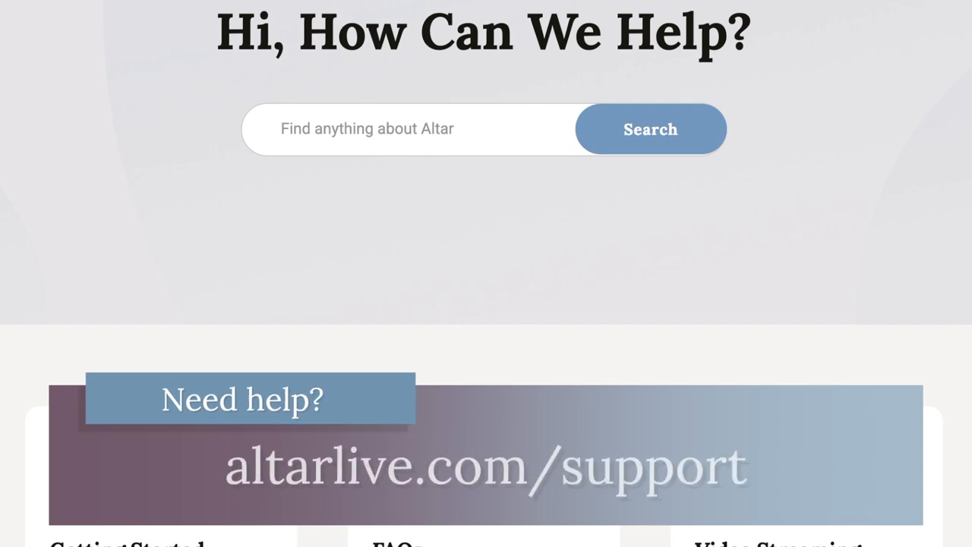
pyautogui.scroll(-3)
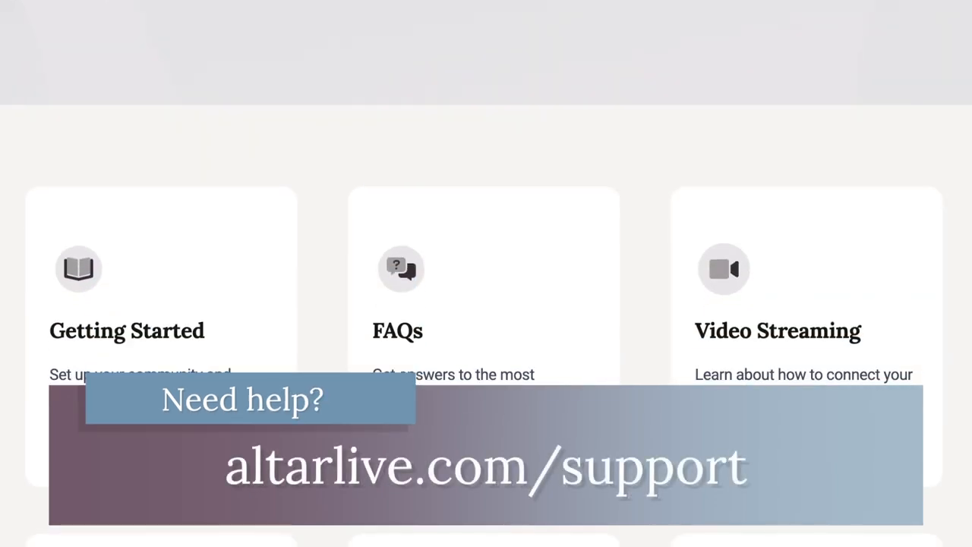
pyautogui.scroll(-3)
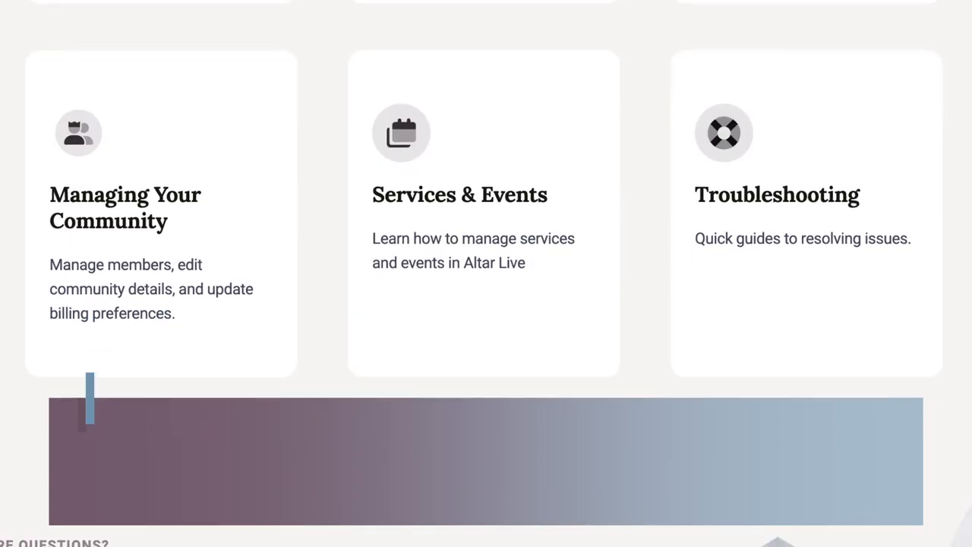